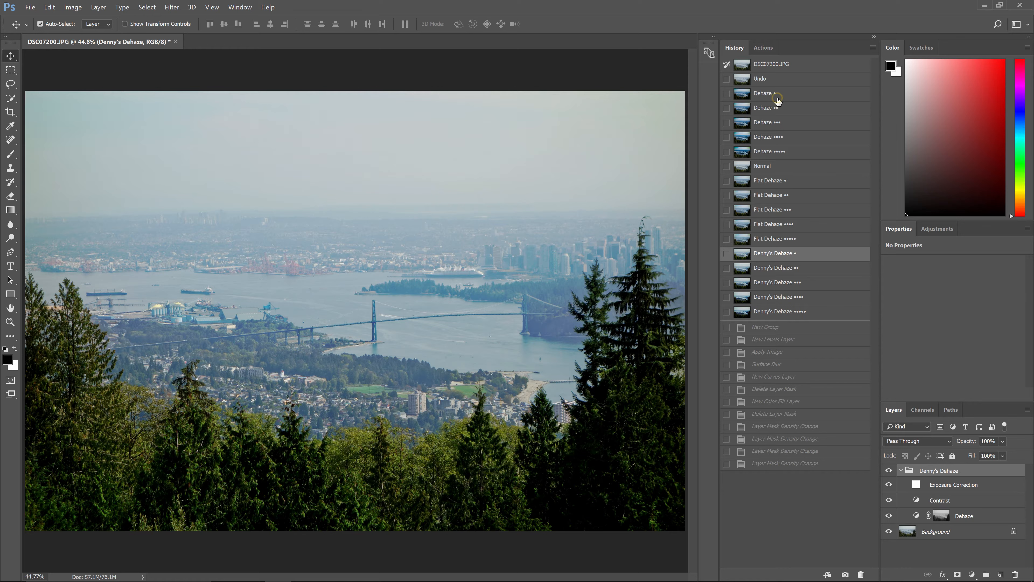
# Preview the strongest plain Dehaze snapshot in History, then revert to the original photo
pyautogui.click(770, 151)
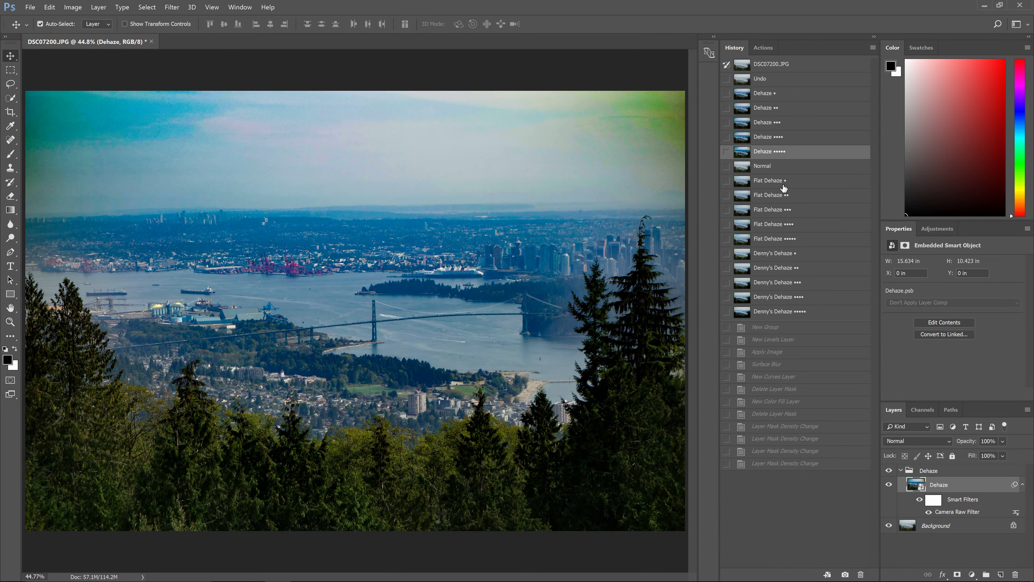
pyautogui.click(772, 224)
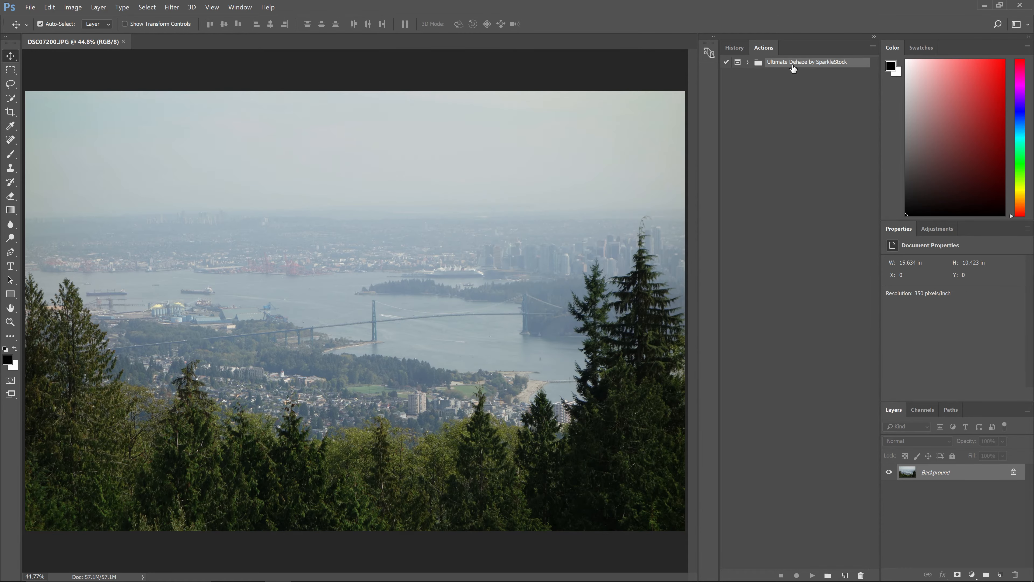
# Expand the Ultimate Dehaze by SparkleStock set and start the Default Dehaze action
pyautogui.click(749, 62)
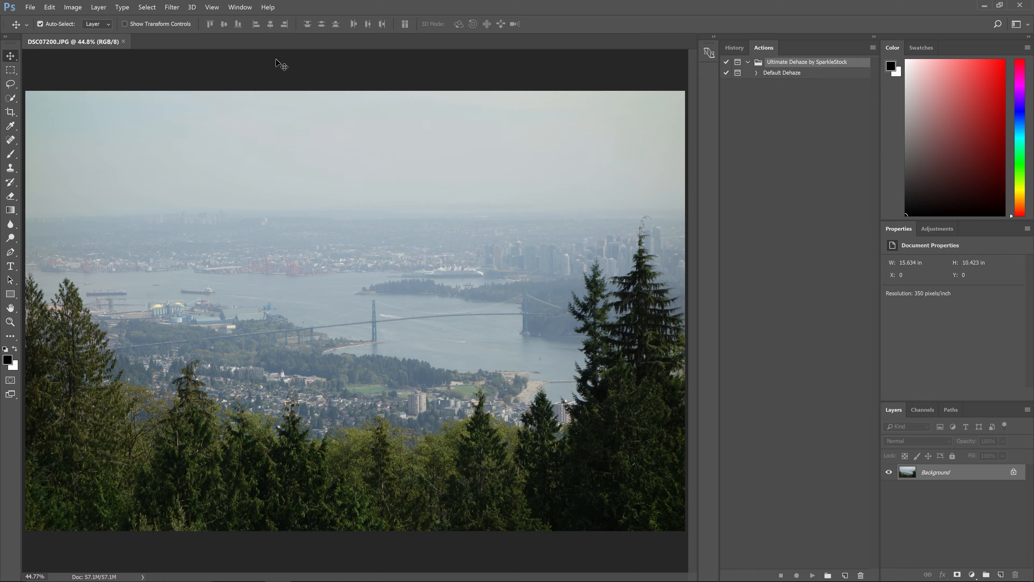
pyautogui.click(240, 7)
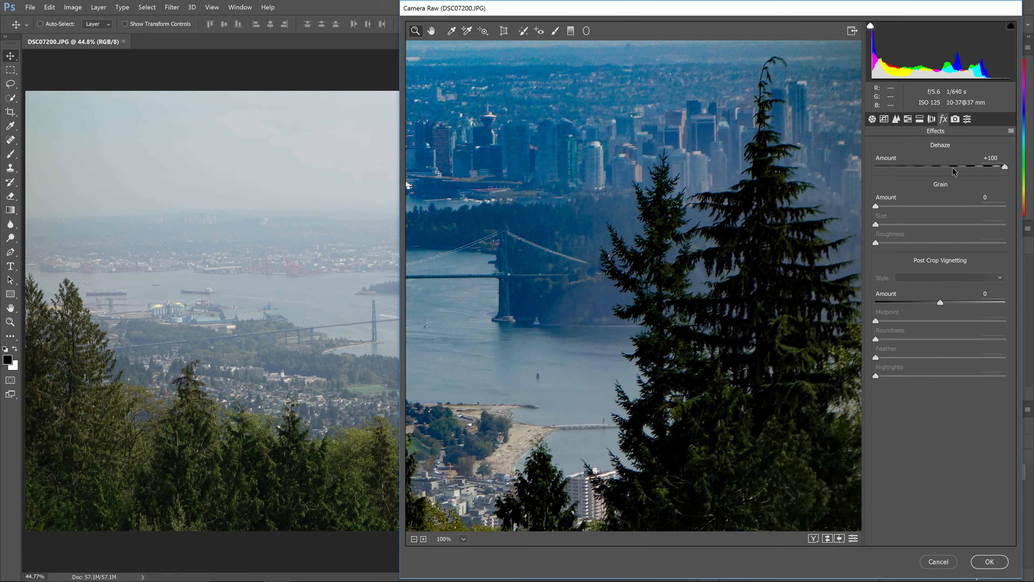
# Check the before/after view at Dehaze +100 in Camera Raw and accept the result
pyautogui.click(814, 538)
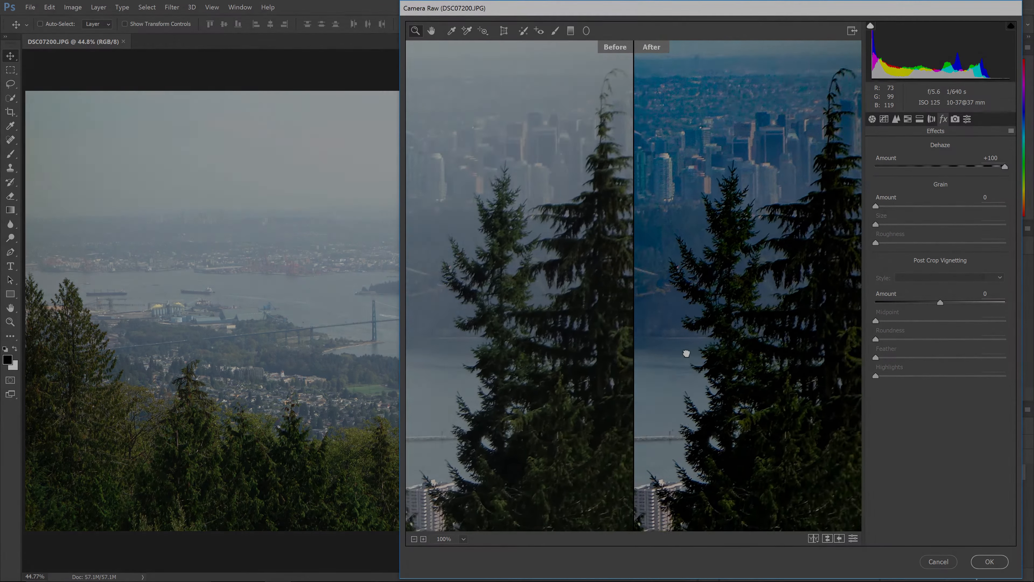
pyautogui.click(989, 561)
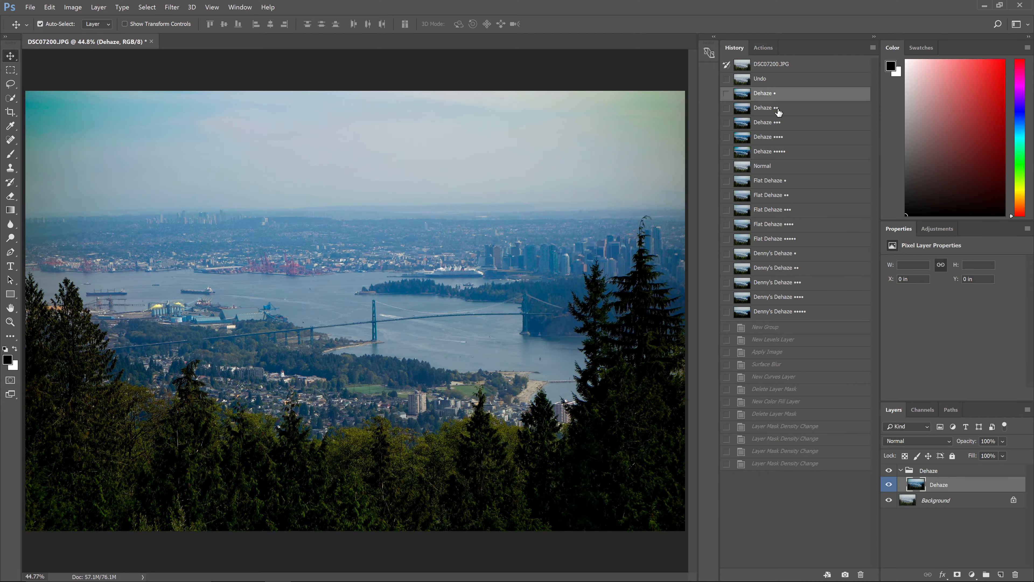
# Preview the strongest Denny's Dehaze snapshot, then revert to the original hazy photo
pyautogui.click(768, 180)
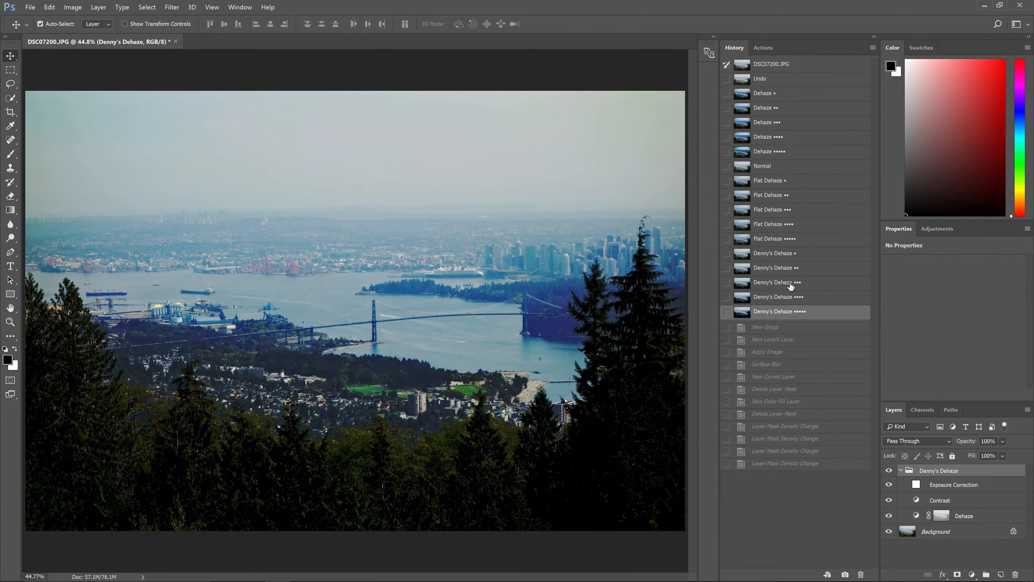
pyautogui.click(763, 47)
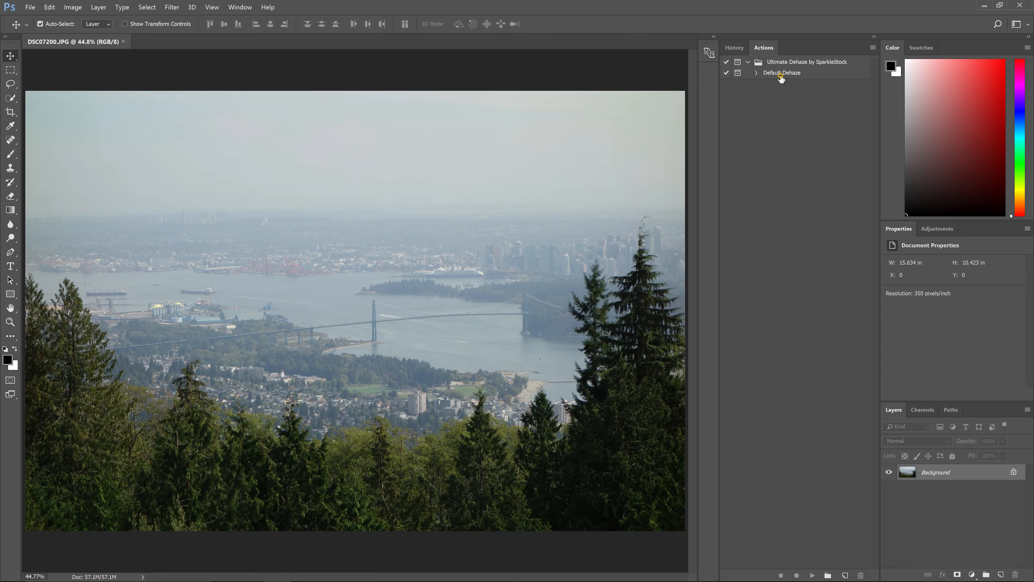
# Run the Default Dehaze action and dismiss the Camera Raw pixel count error
pyautogui.click(782, 73)
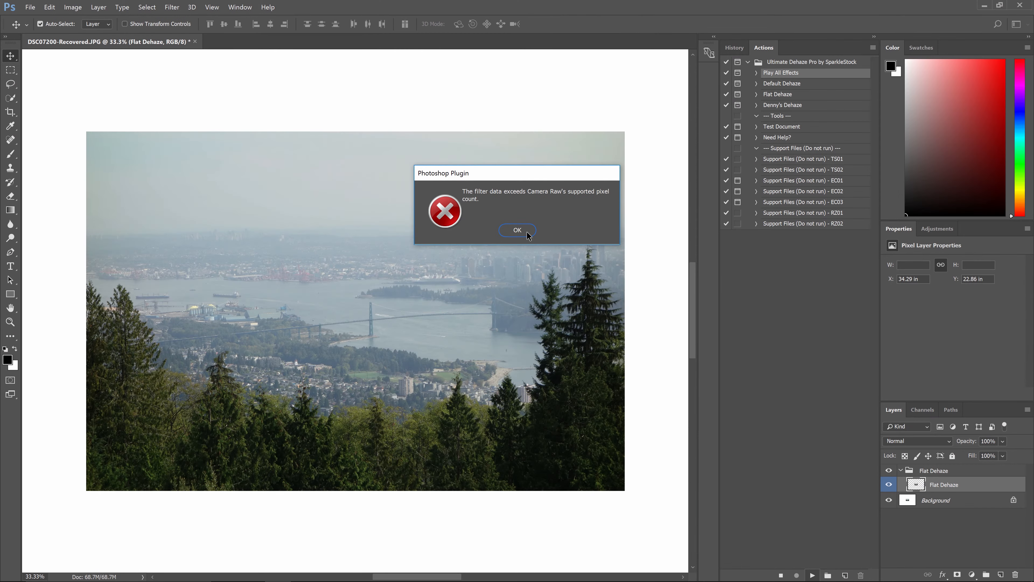
pyautogui.click(517, 229)
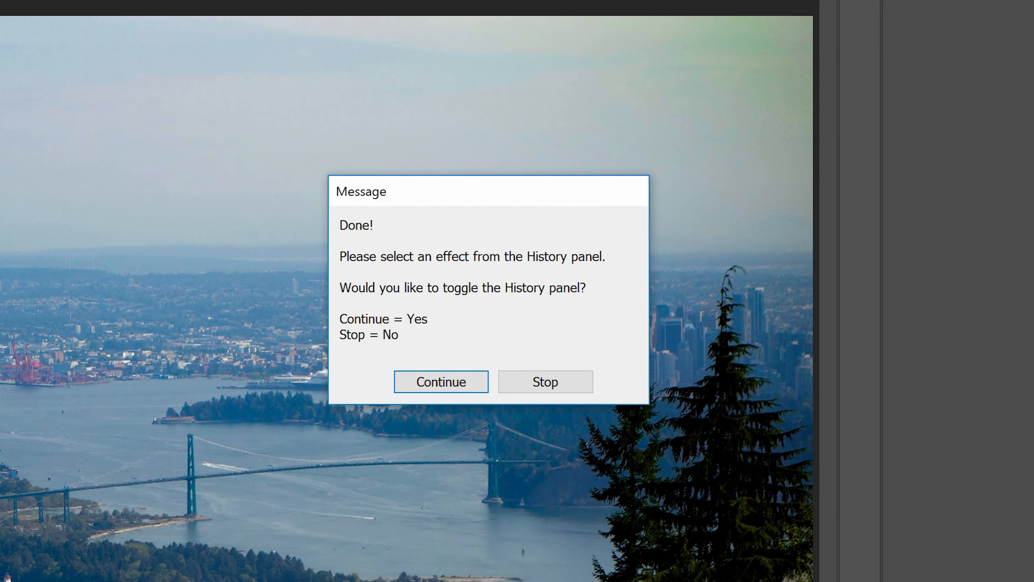
pyautogui.moveTo(589, 545)
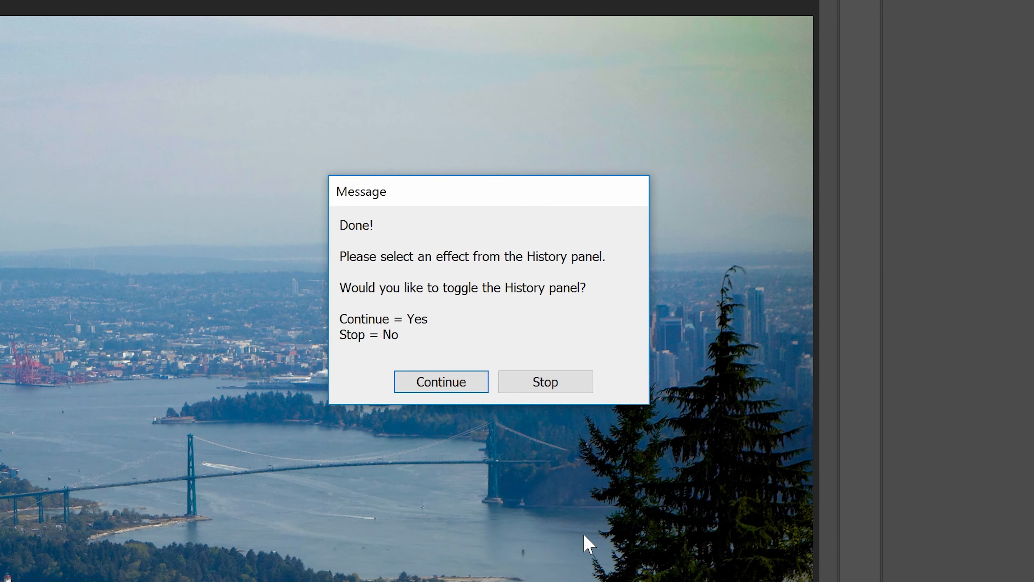
pyautogui.moveTo(441, 382)
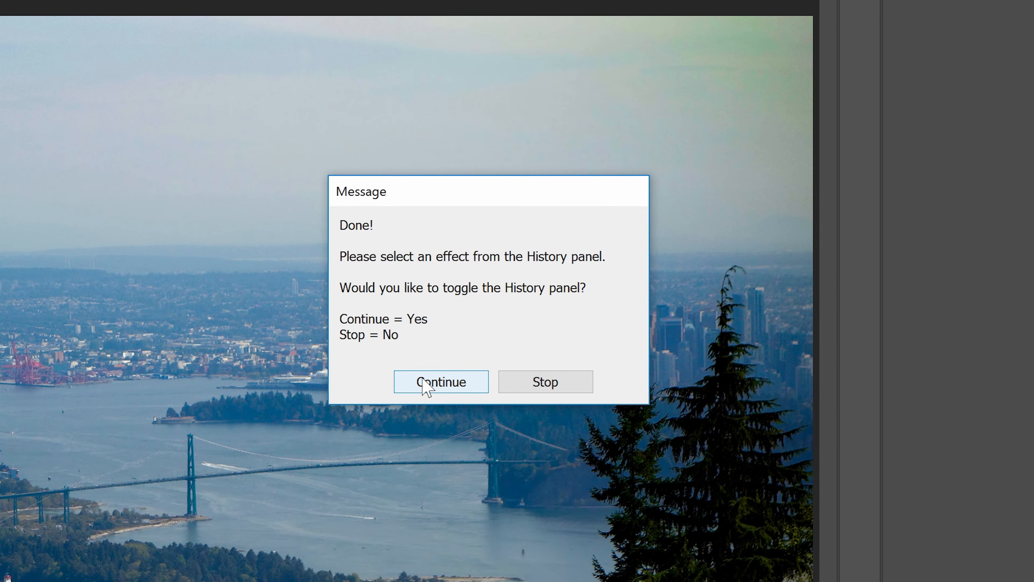
# Continue past the done message to show the five Dehaze strength snapshots in History
pyautogui.click(440, 381)
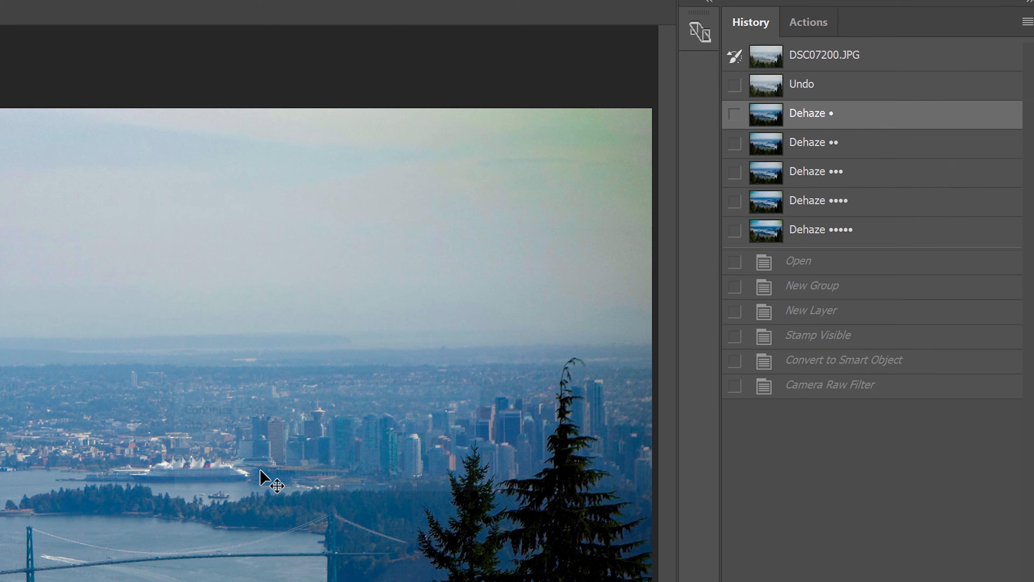
pyautogui.moveTo(323, 472)
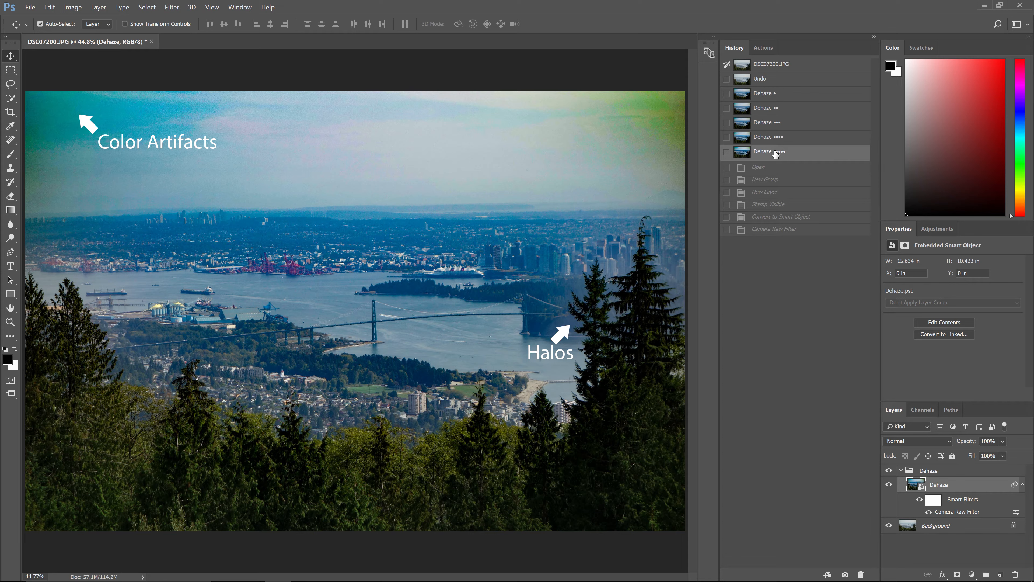
# Preview milder Dehaze snapshots, lower the Dehaze layer's opacity, then revert to the original background layer
pyautogui.click(765, 122)
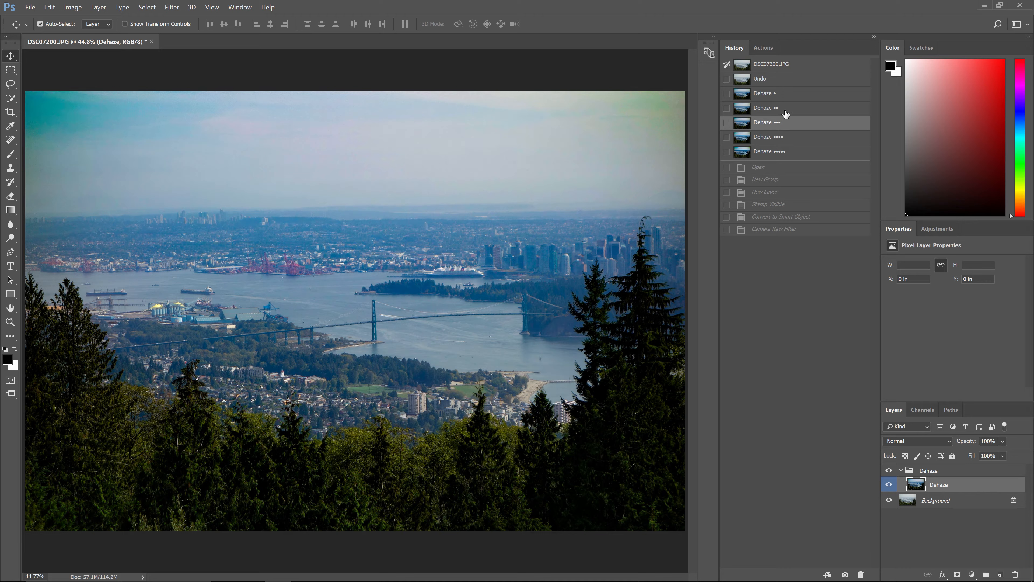
pyautogui.click(766, 108)
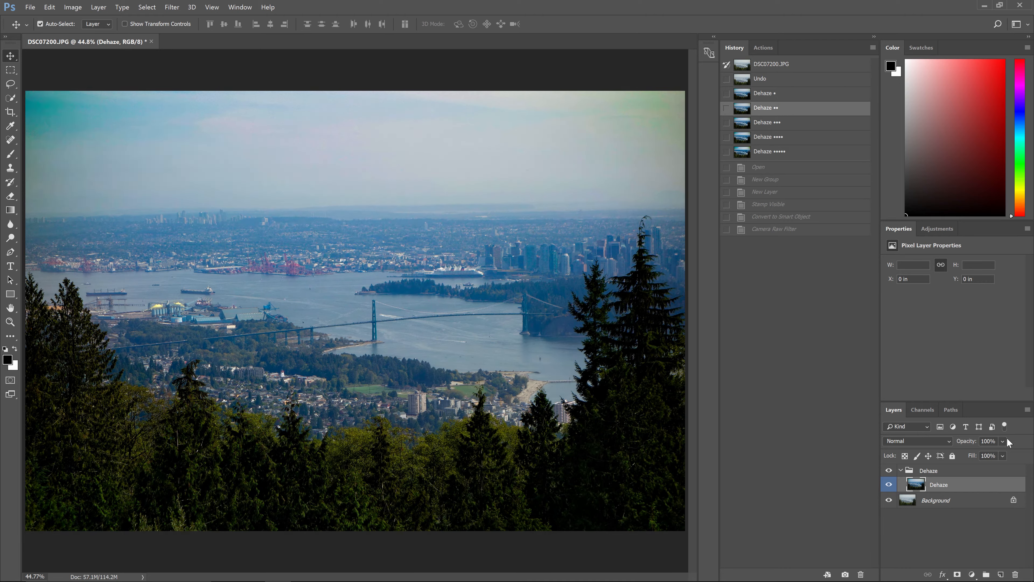
pyautogui.click(1003, 441)
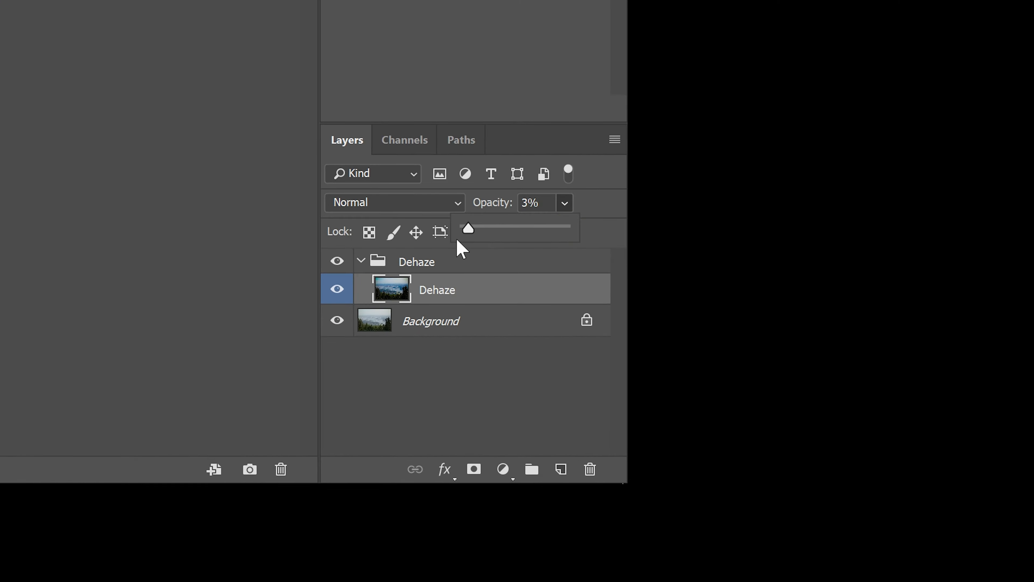
pyautogui.moveTo(468, 229); pyautogui.dragTo(564, 229)
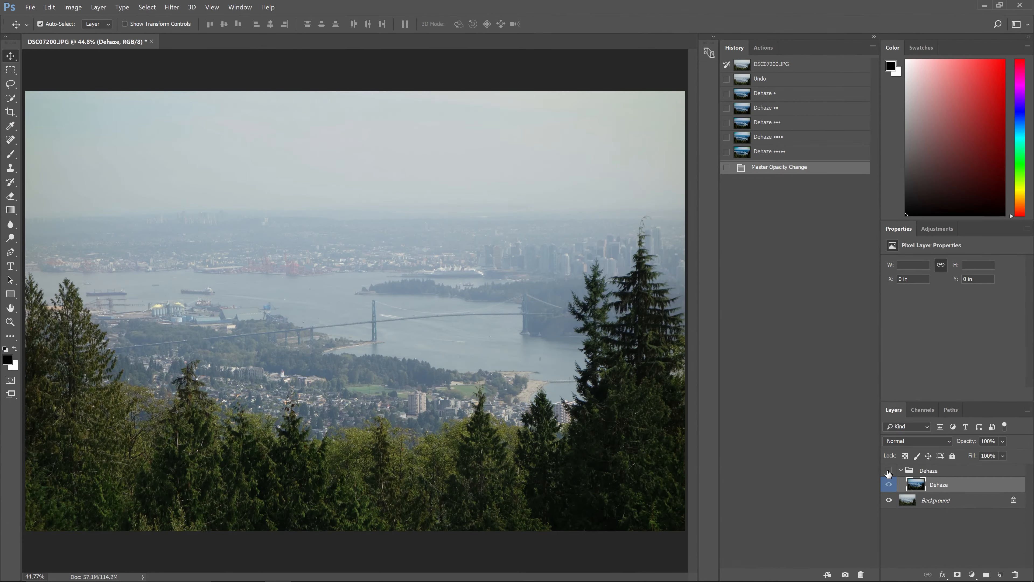
pyautogui.click(889, 471)
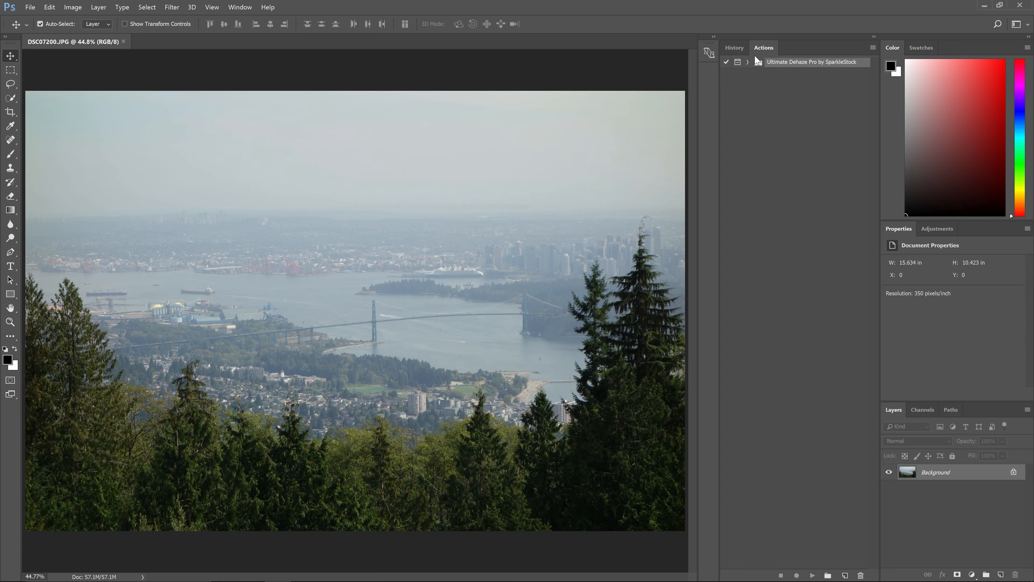
# Expand the Ultimate Dehaze Pro set and play all effects to build the Denny's Dehaze group
pyautogui.click(747, 61)
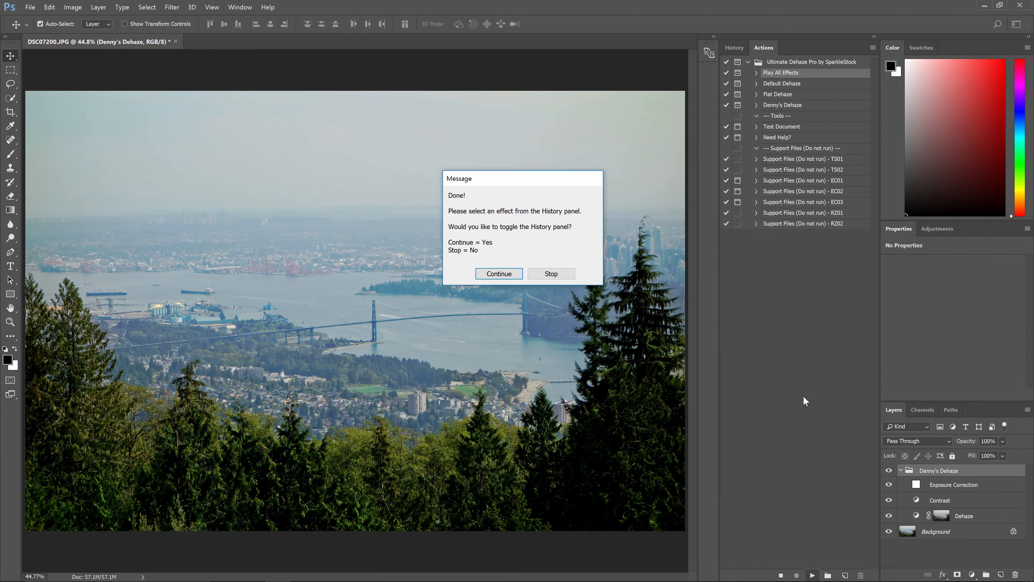
# Continue past the done message and choose the third Denny's Dehaze snapshot in History
pyautogui.click(498, 273)
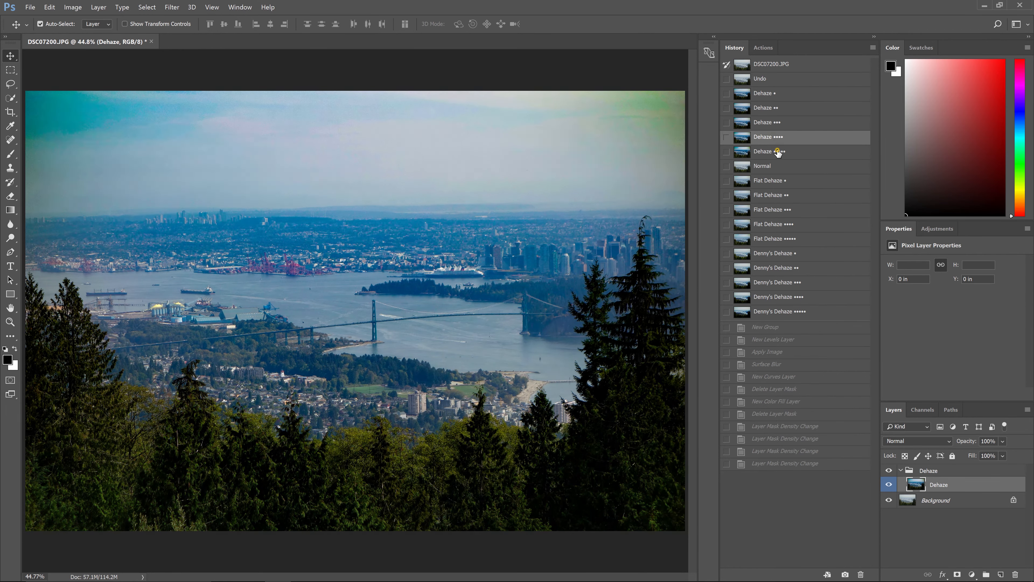
pyautogui.click(775, 238)
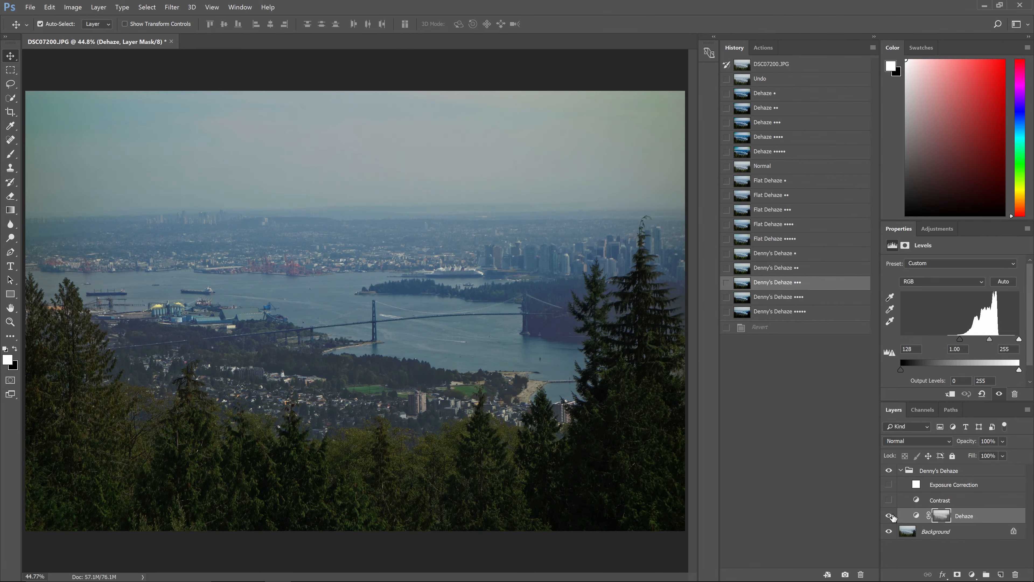
# Toggle the Dehaze layer against the original and inspect its mask on its own
pyautogui.click(890, 515)
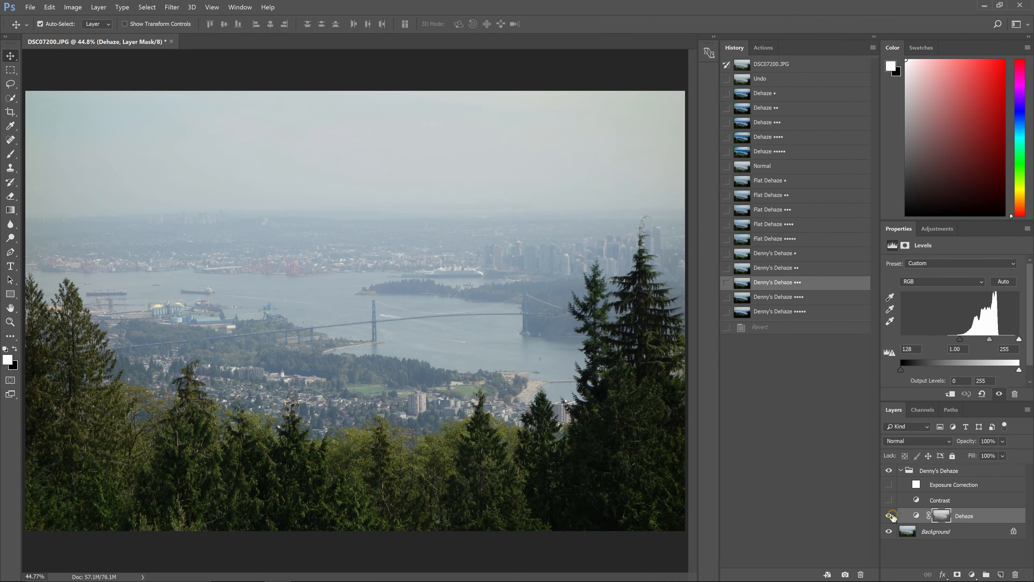
pyautogui.click(890, 515)
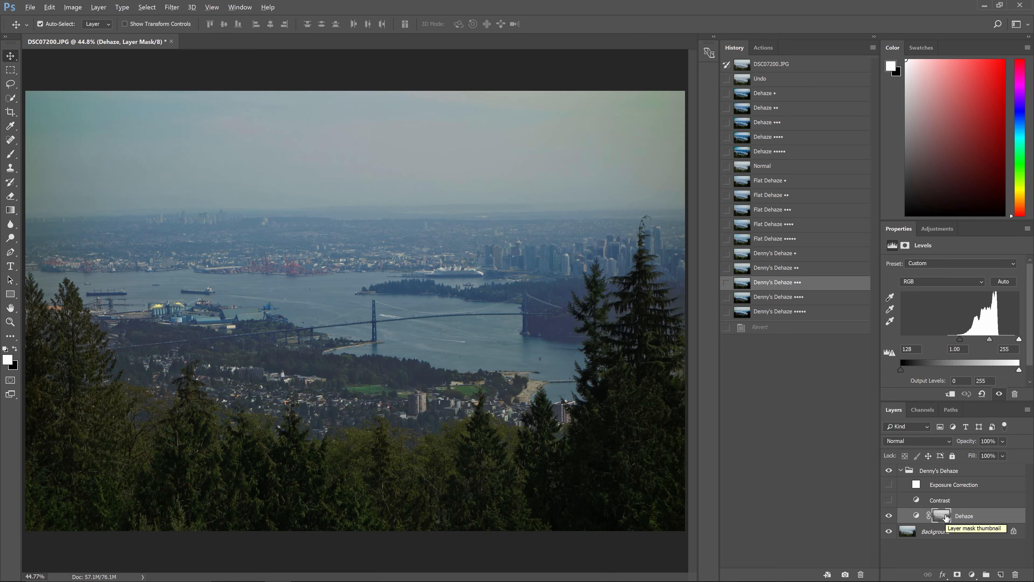
pyautogui.click(941, 517)
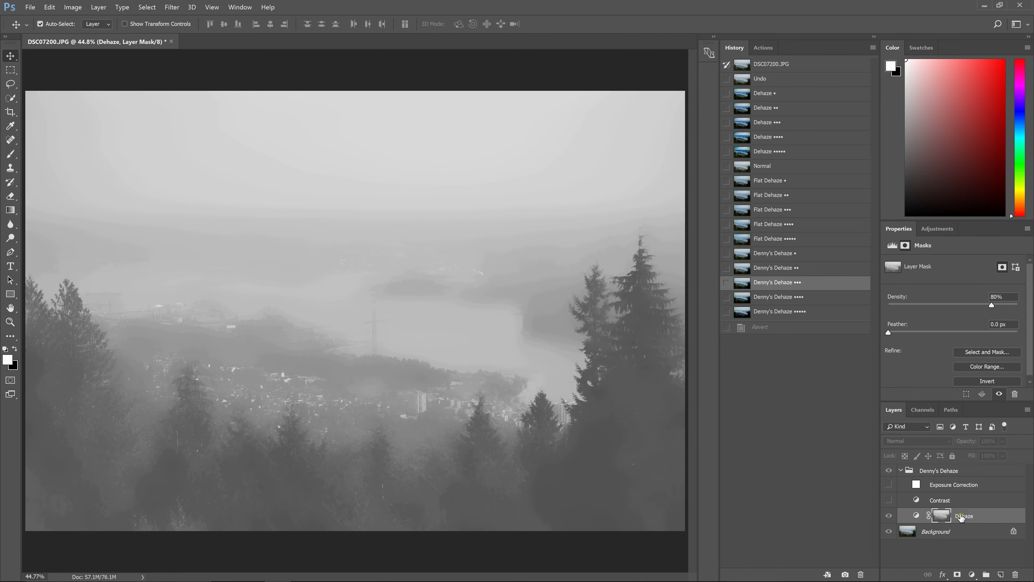
pyautogui.click(889, 516)
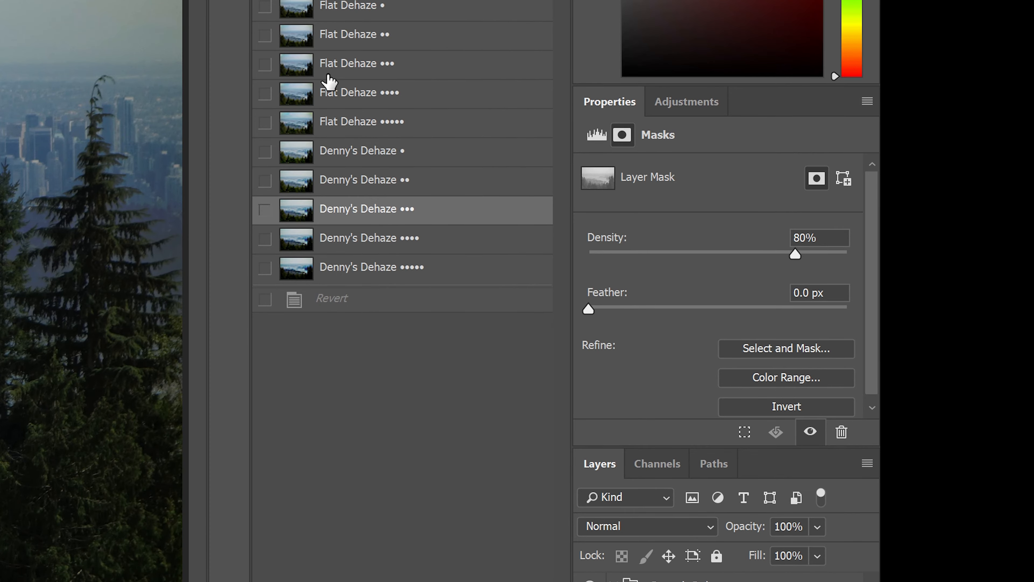
# Set the Dehaze mask density to about 80% with a 42.2 px feather
pyautogui.click(235, 9)
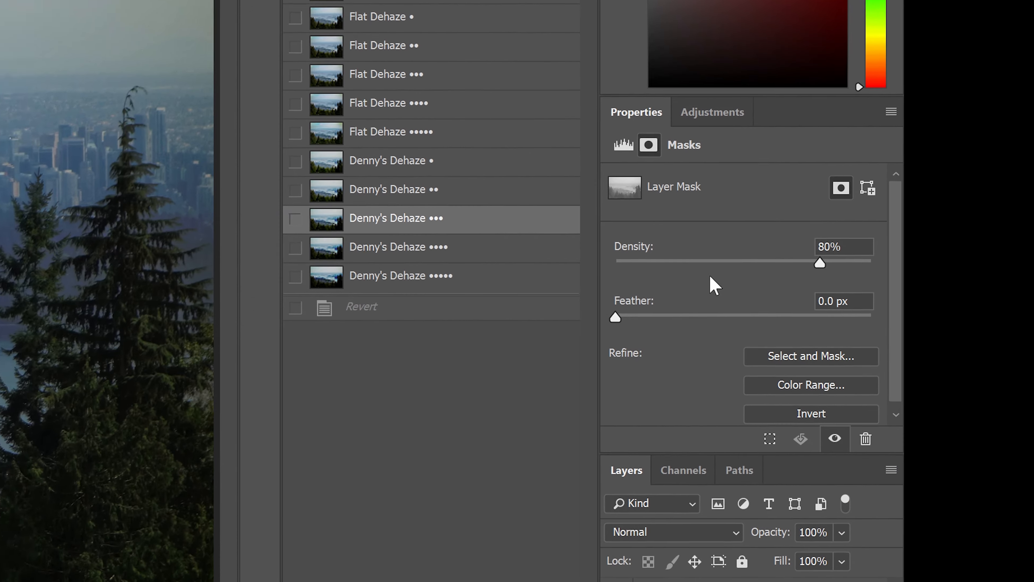
pyautogui.moveTo(820, 263); pyautogui.dragTo(800, 255)
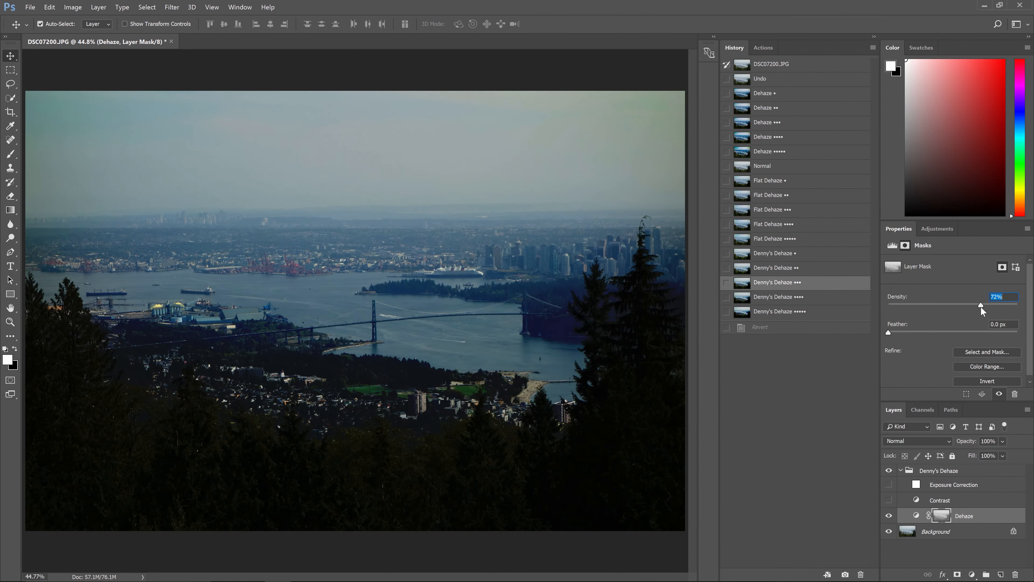
pyautogui.moveTo(982, 305); pyautogui.dragTo(994, 306)
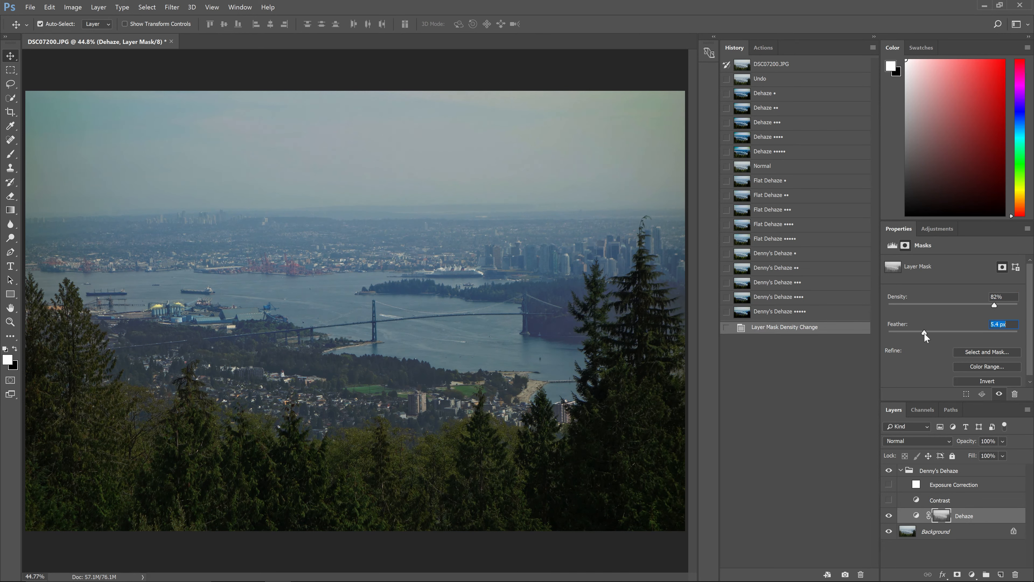
pyautogui.moveTo(923, 332); pyautogui.dragTo(957, 332)
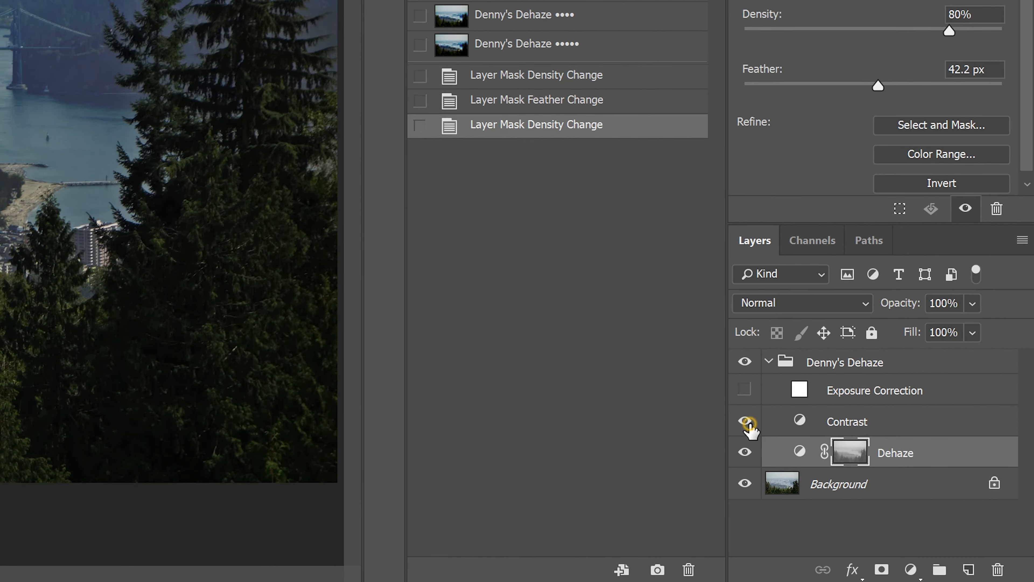
# Make the Contrast layer visible and lower its opacity to about half
pyautogui.click(746, 424)
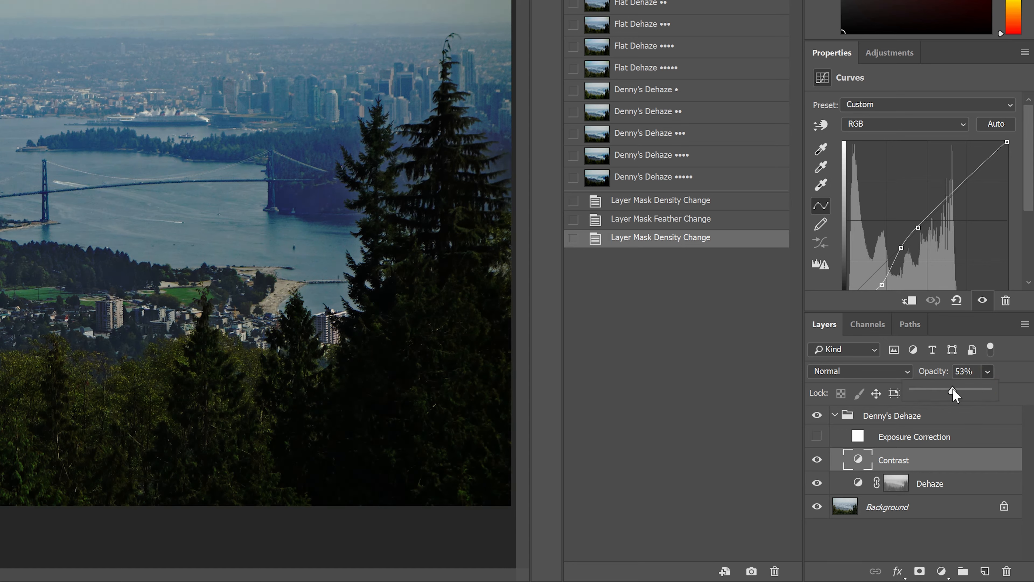
pyautogui.moveTo(949, 391); pyautogui.dragTo(954, 390)
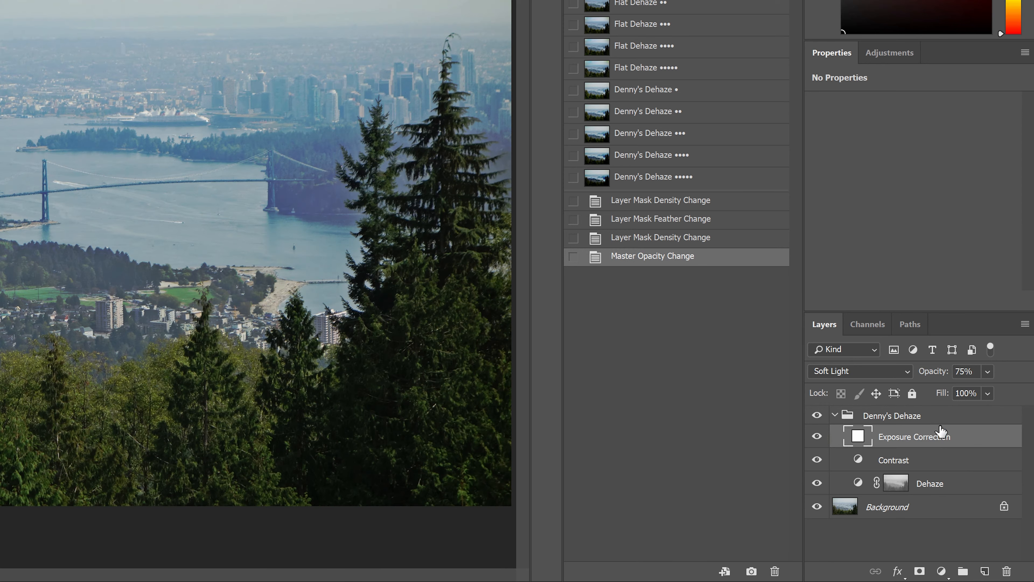
# Lower the Exposure Correction layer's opacity to about 13%
pyautogui.click(966, 393)
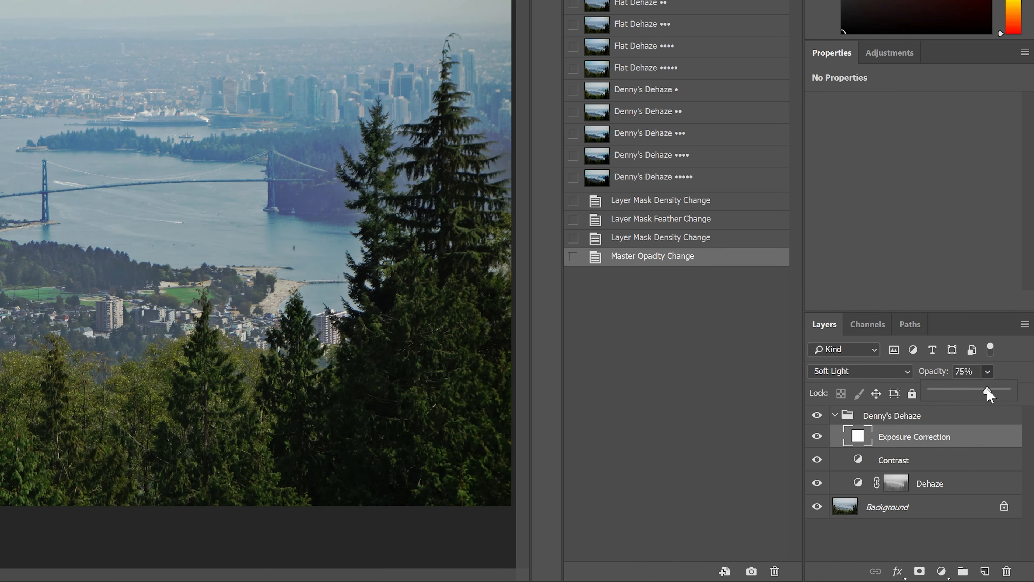
pyautogui.moveTo(988, 394); pyautogui.dragTo(940, 394)
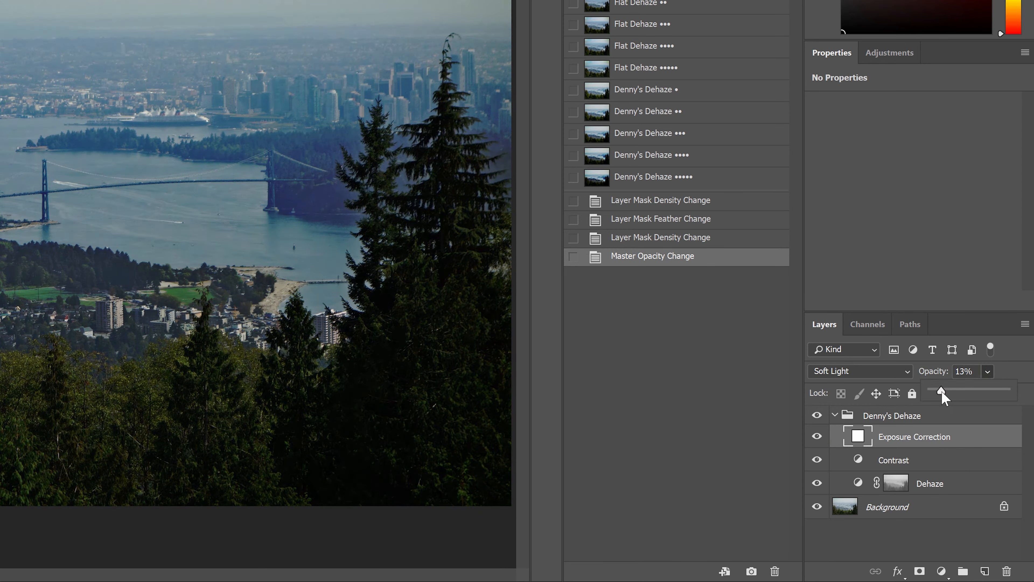